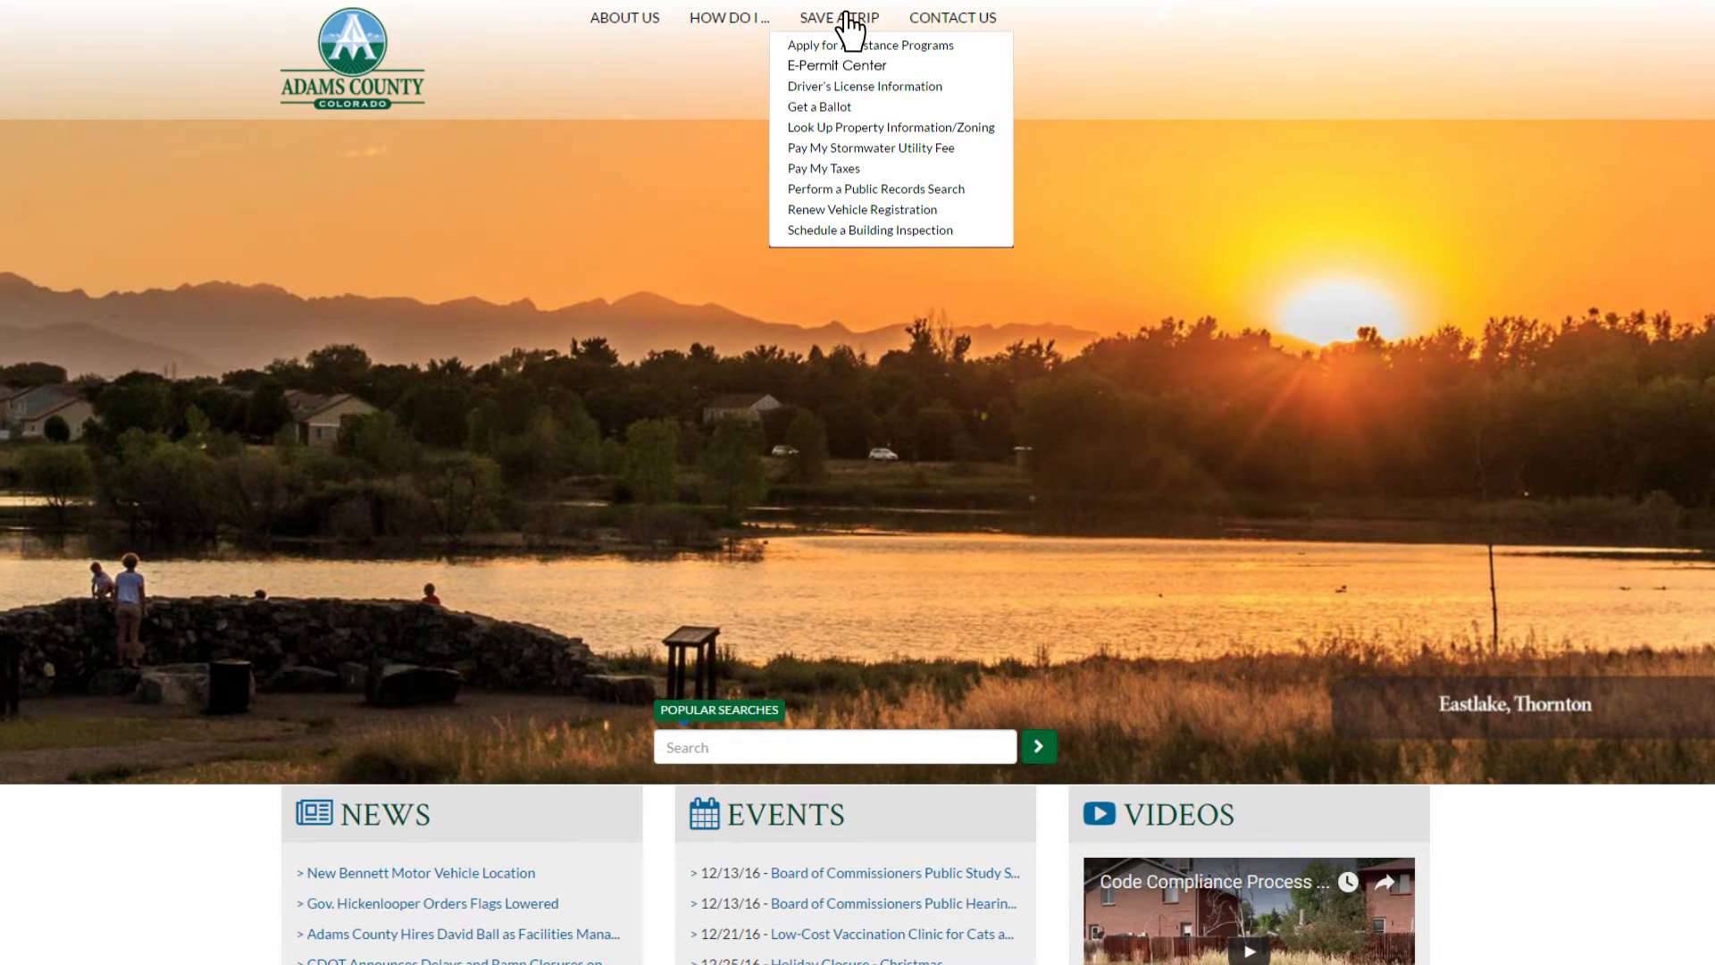
{"action": "left_click", "coordinate": [836, 64]}
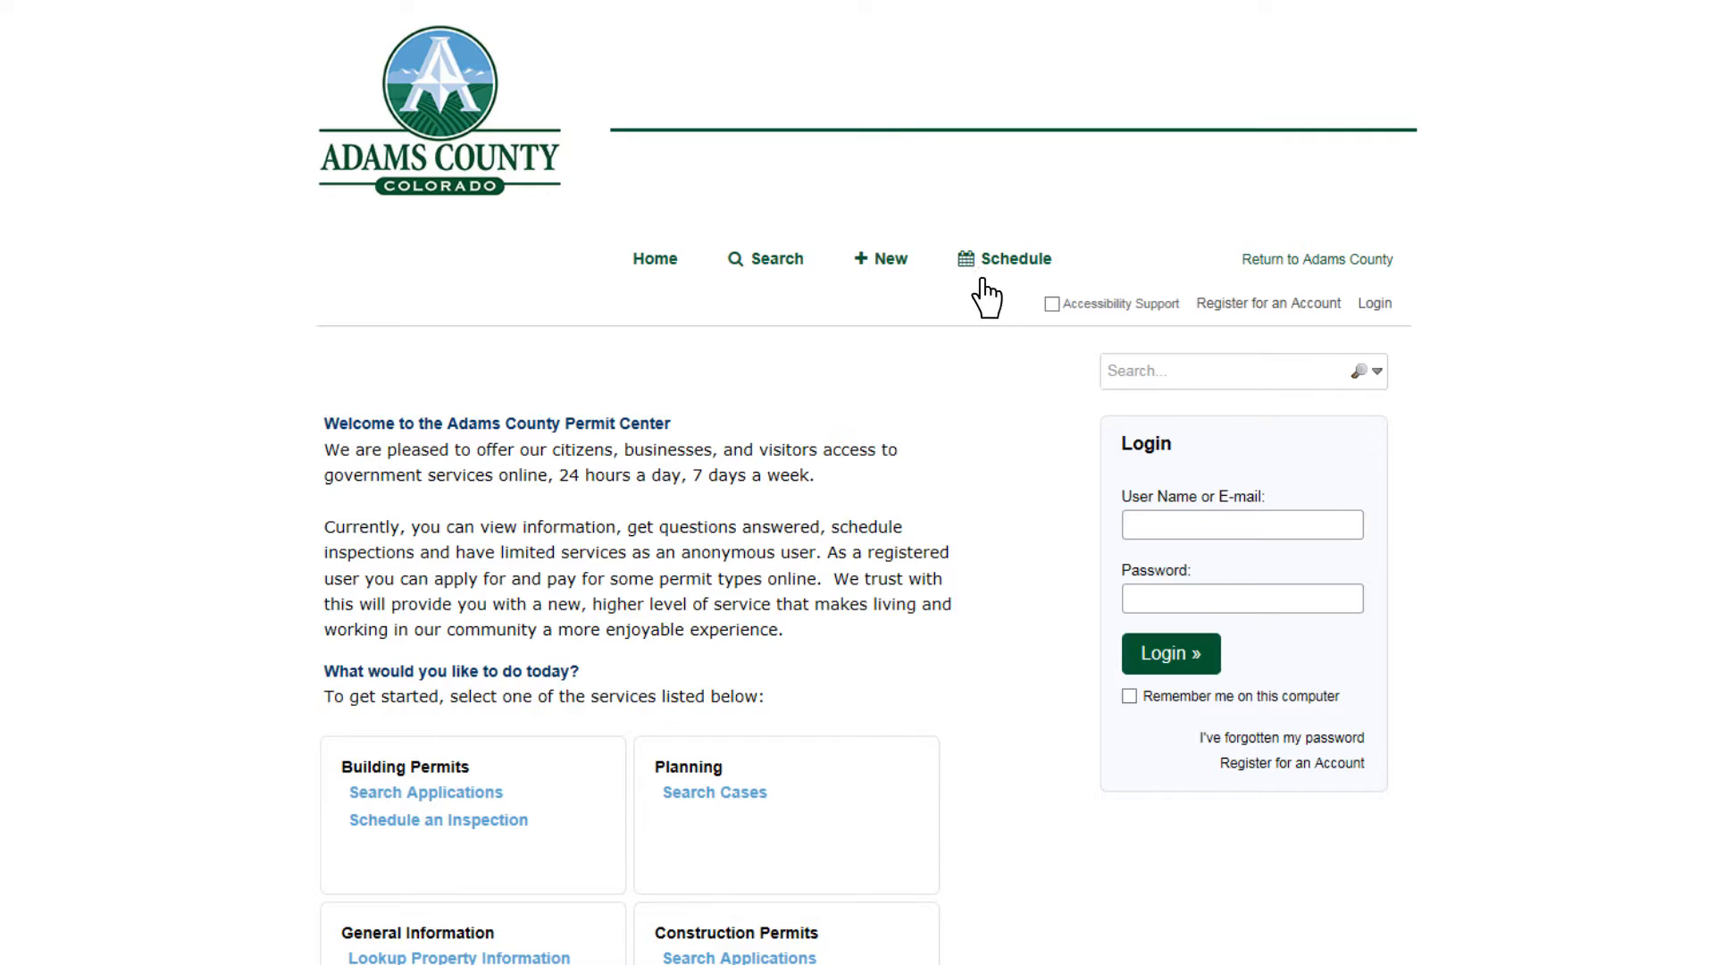
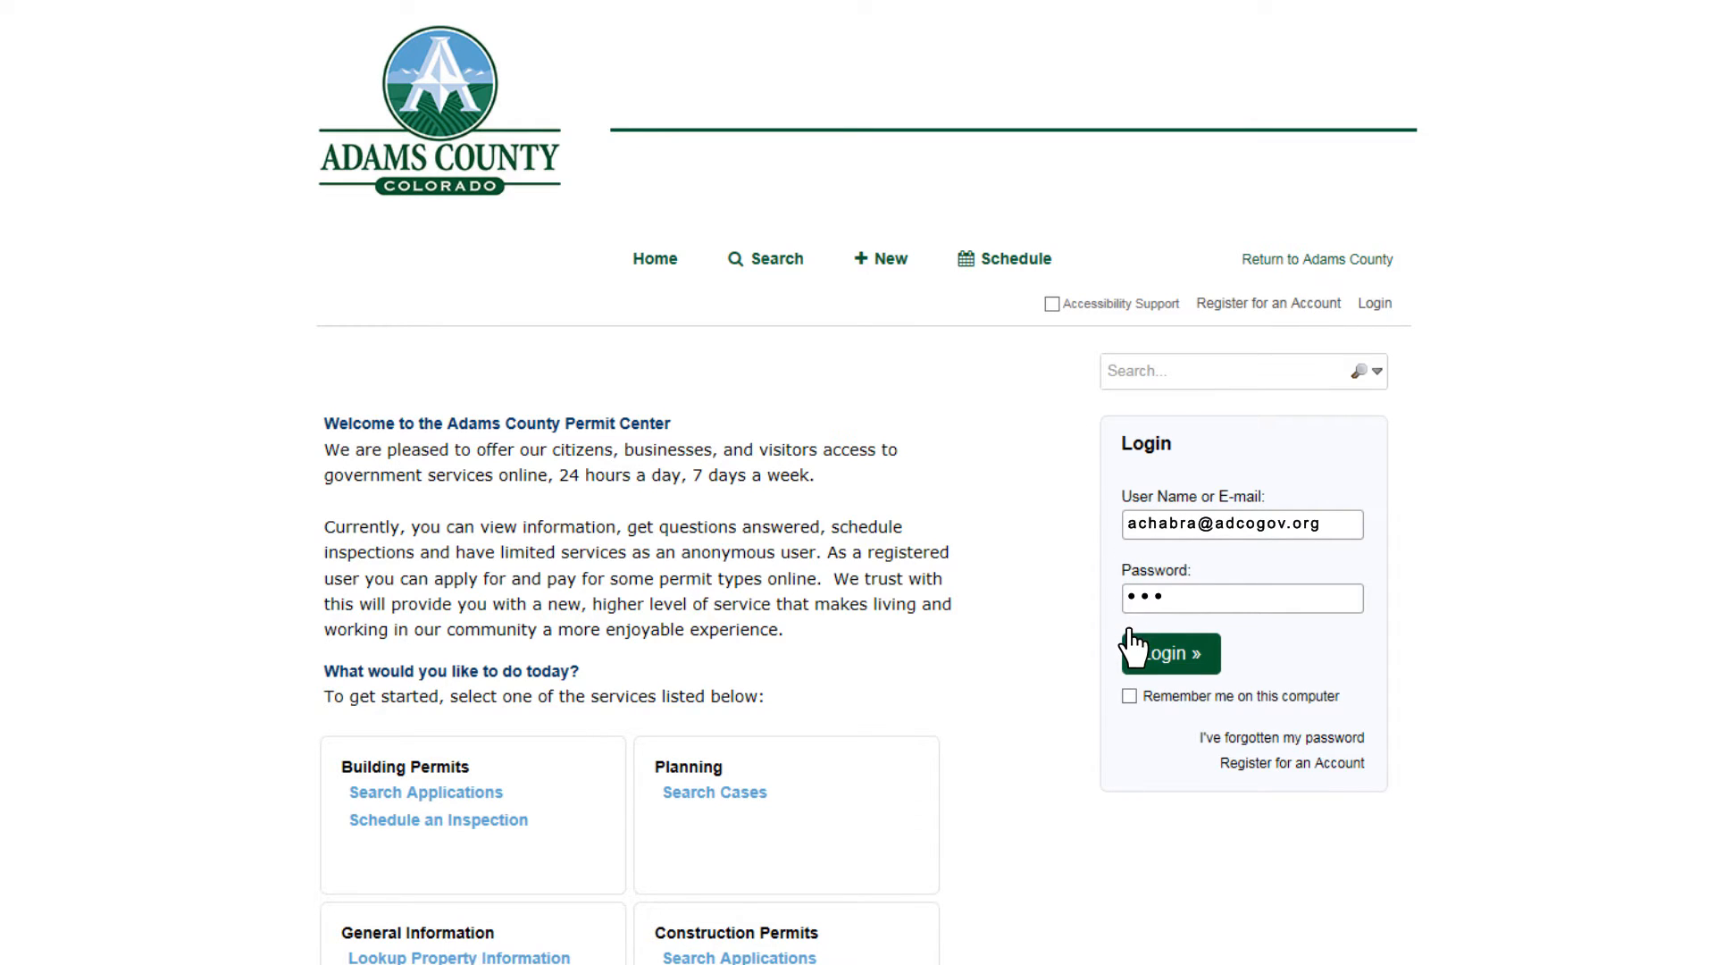
{"action": "left_click", "coordinate": [1169, 652]}
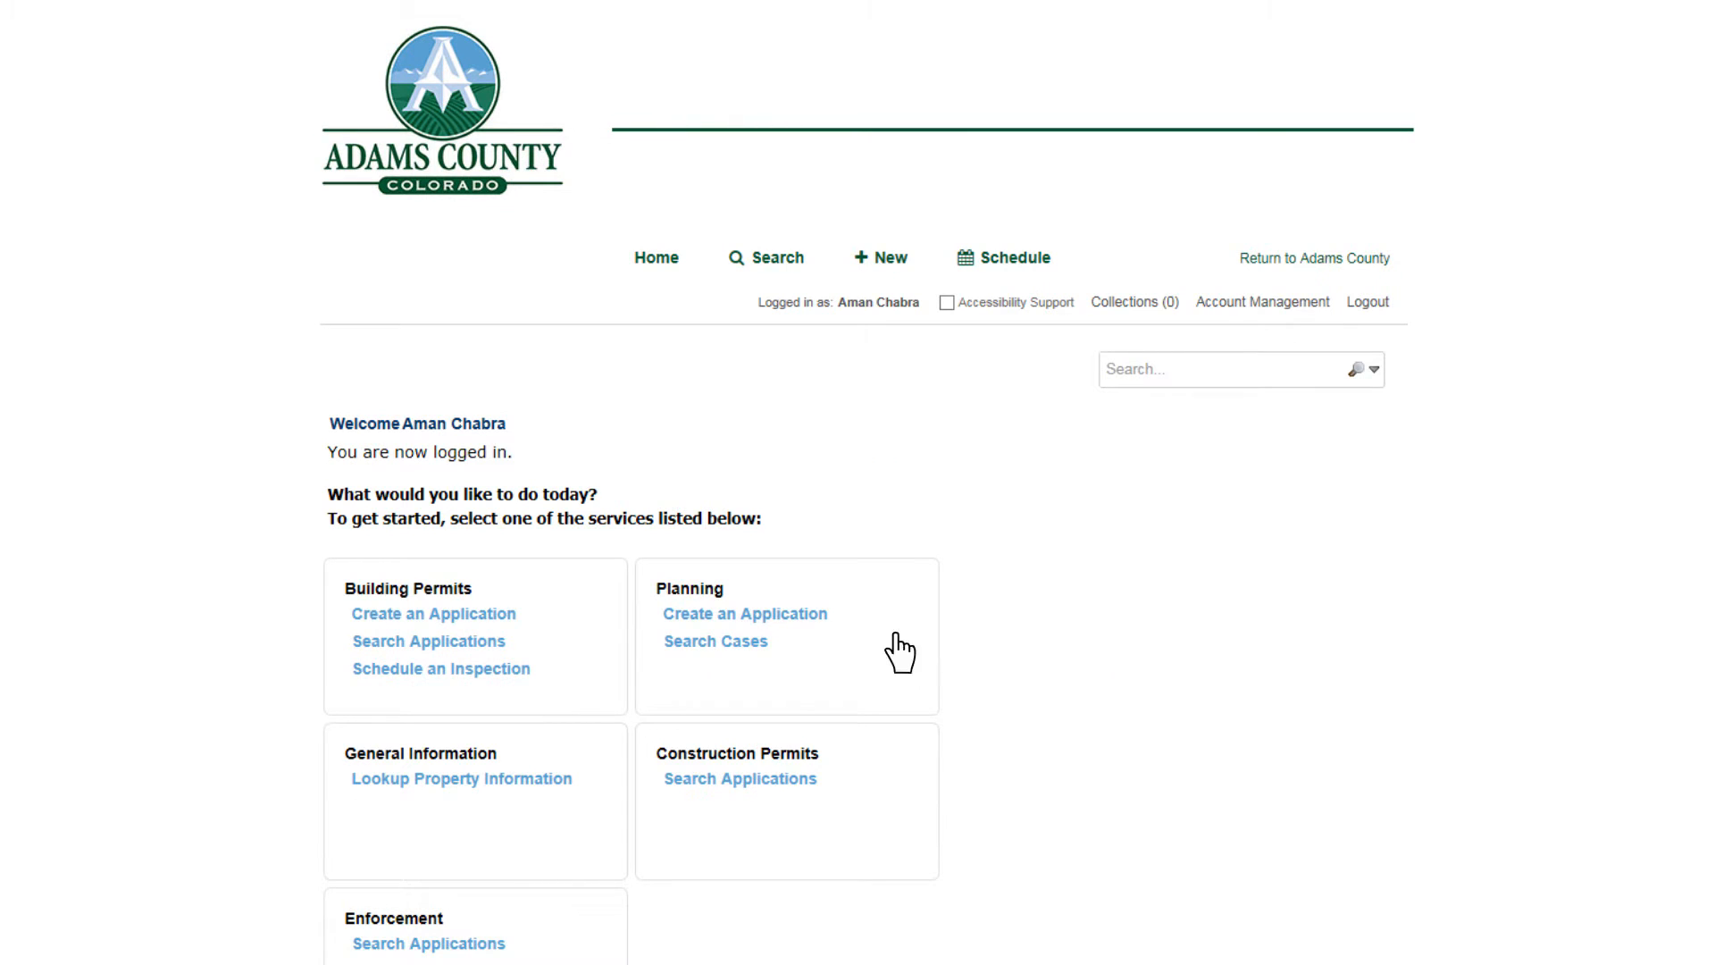
Step: Create a new application, accept the disclaimer, and choose Building Permit - Plan Review Required
{"action": "left_click", "coordinate": [743, 613]}
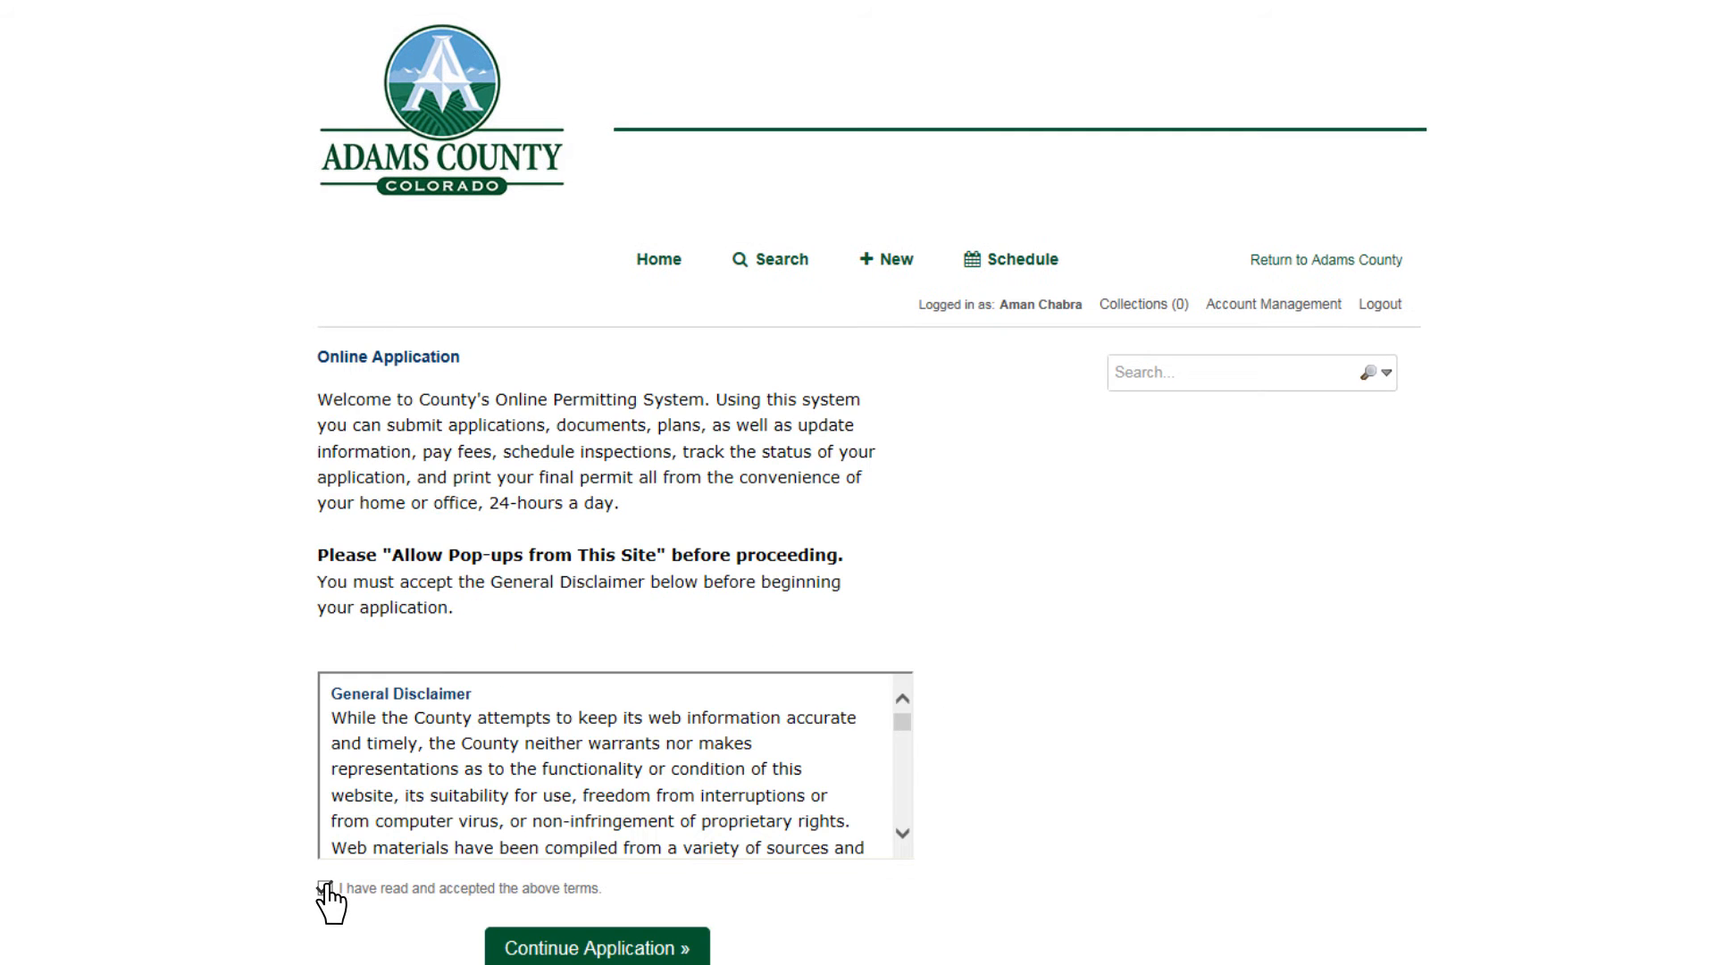
{"action": "left_click", "coordinate": [597, 947]}
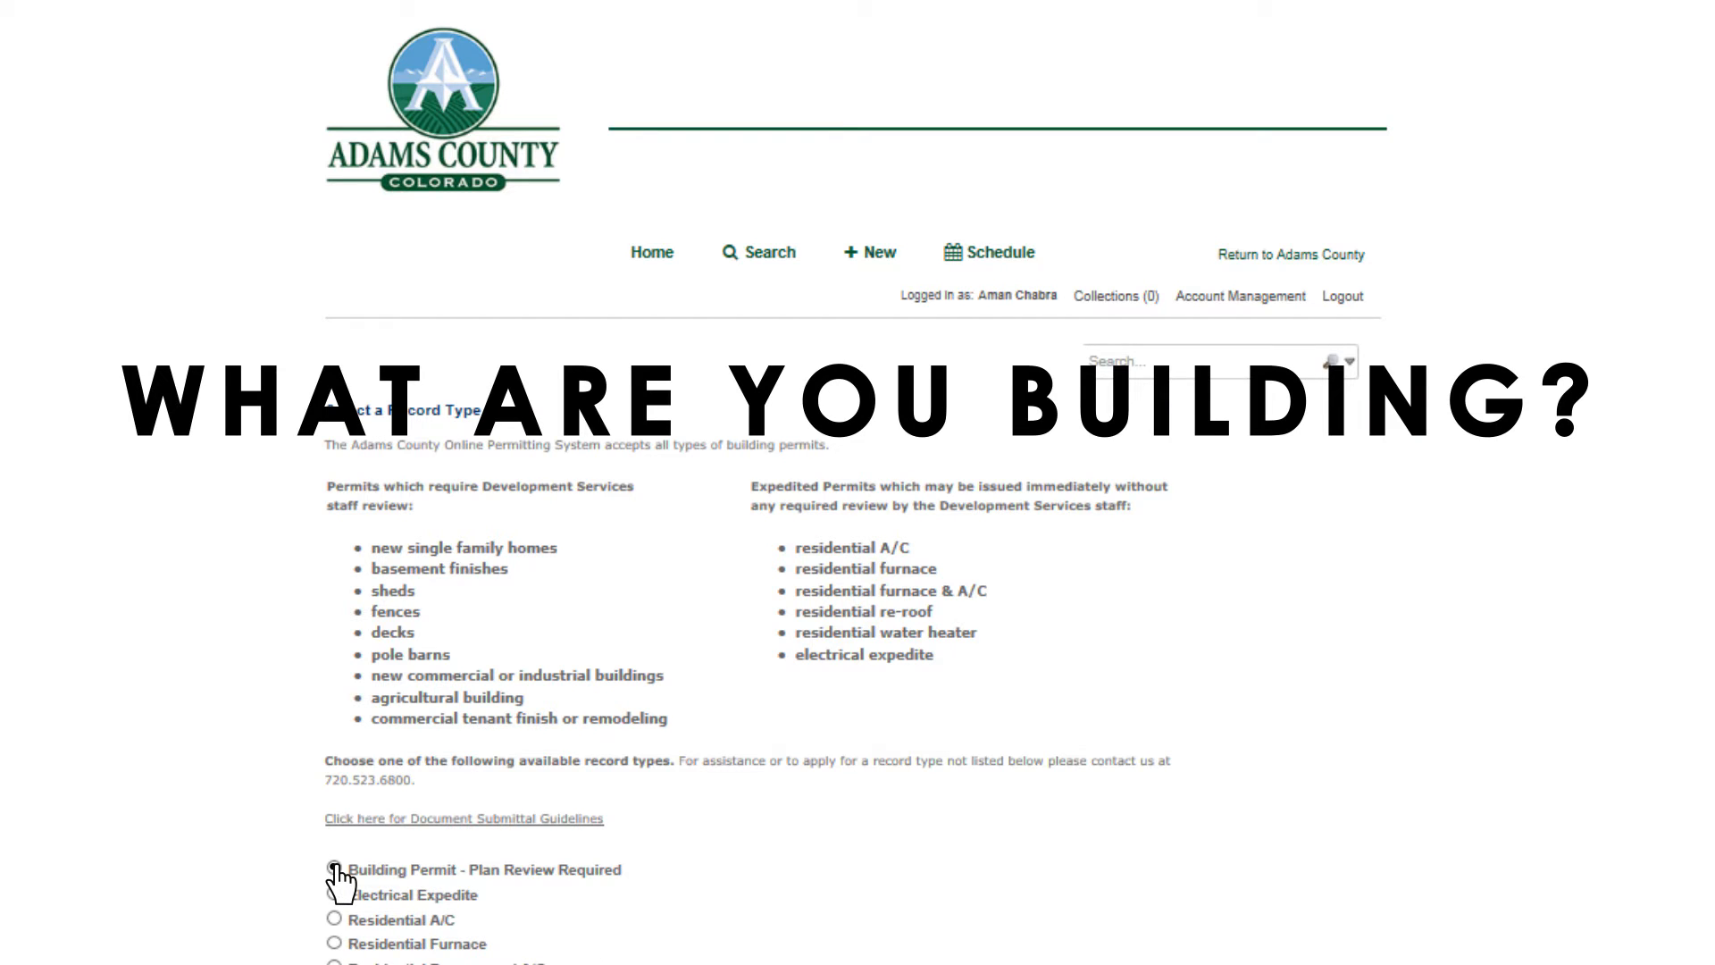
{"action": "left_click", "coordinate": [334, 870]}
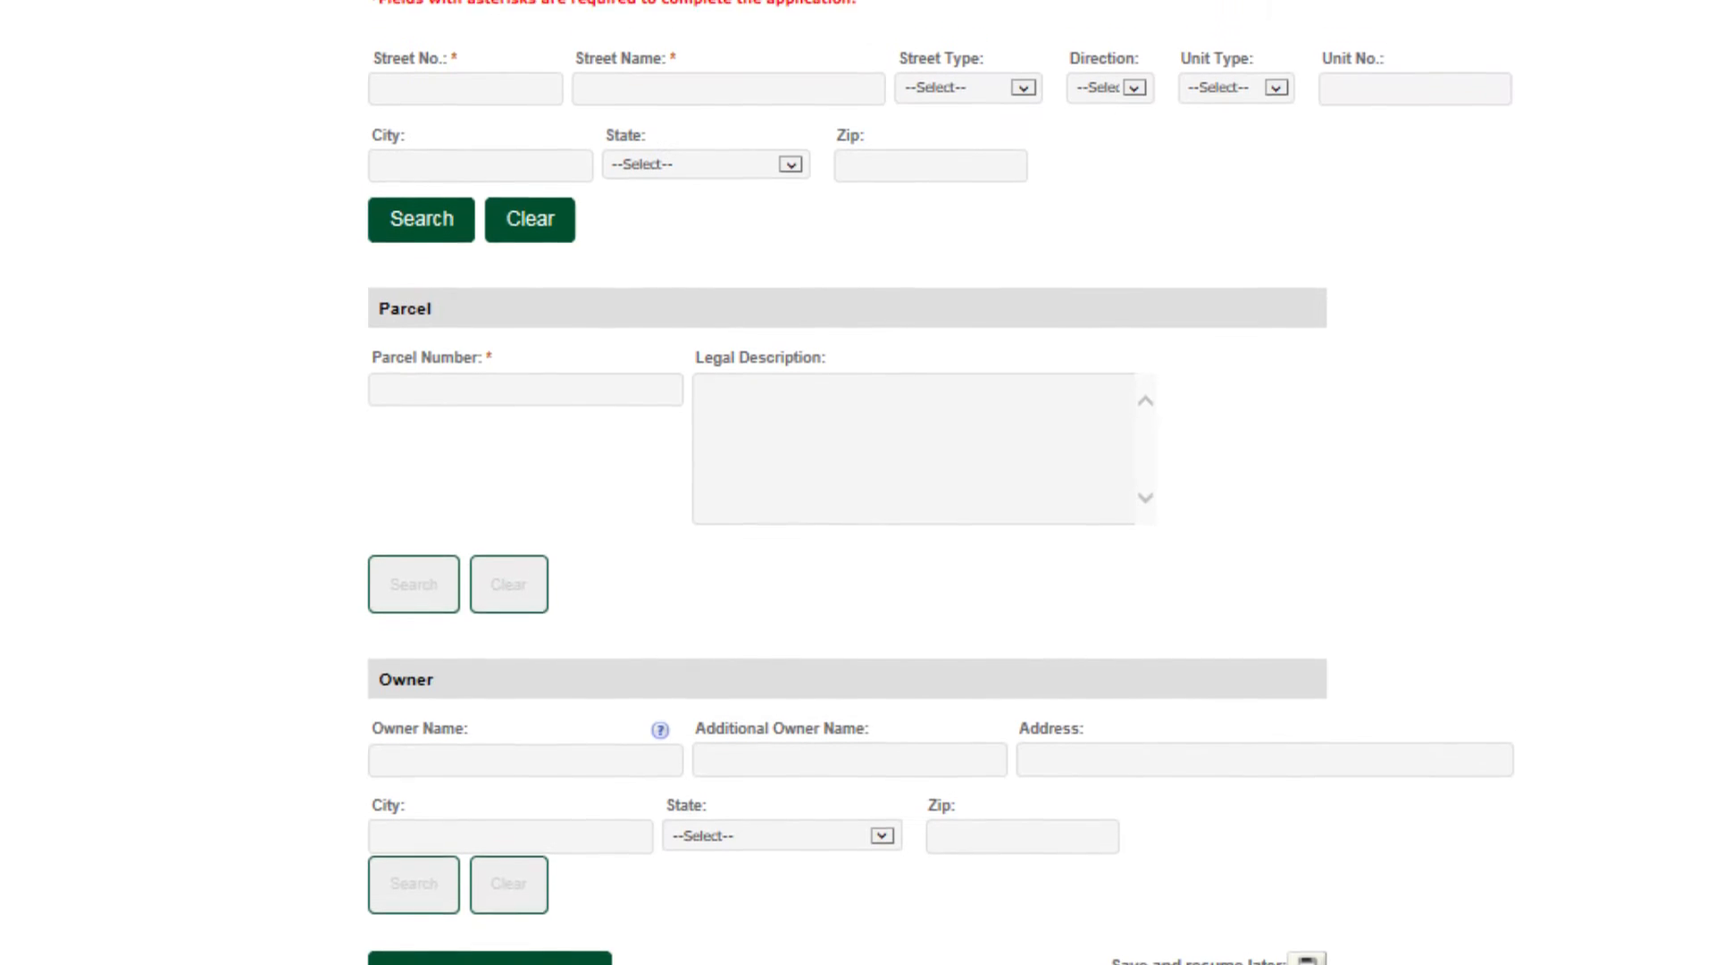
Step: Search job location addresses for street number 7401
{"action": "scroll", "scroll_direction": "up", "scroll_amount": 3}
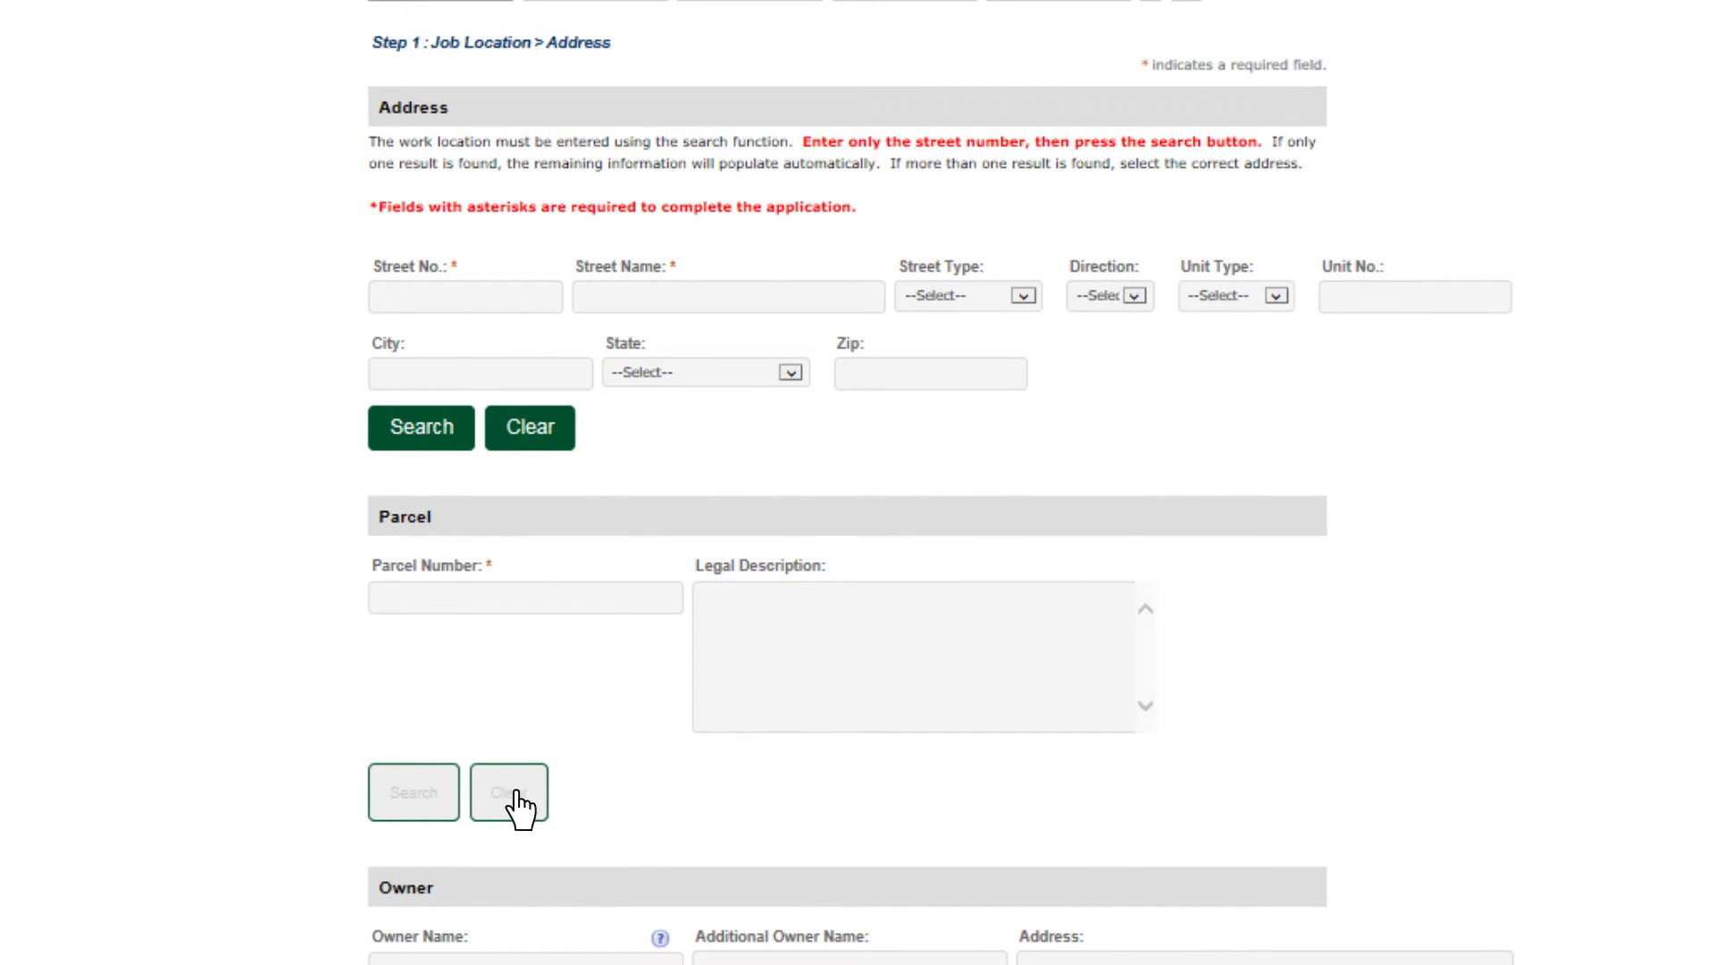
{"action": "type", "text": "7401"}
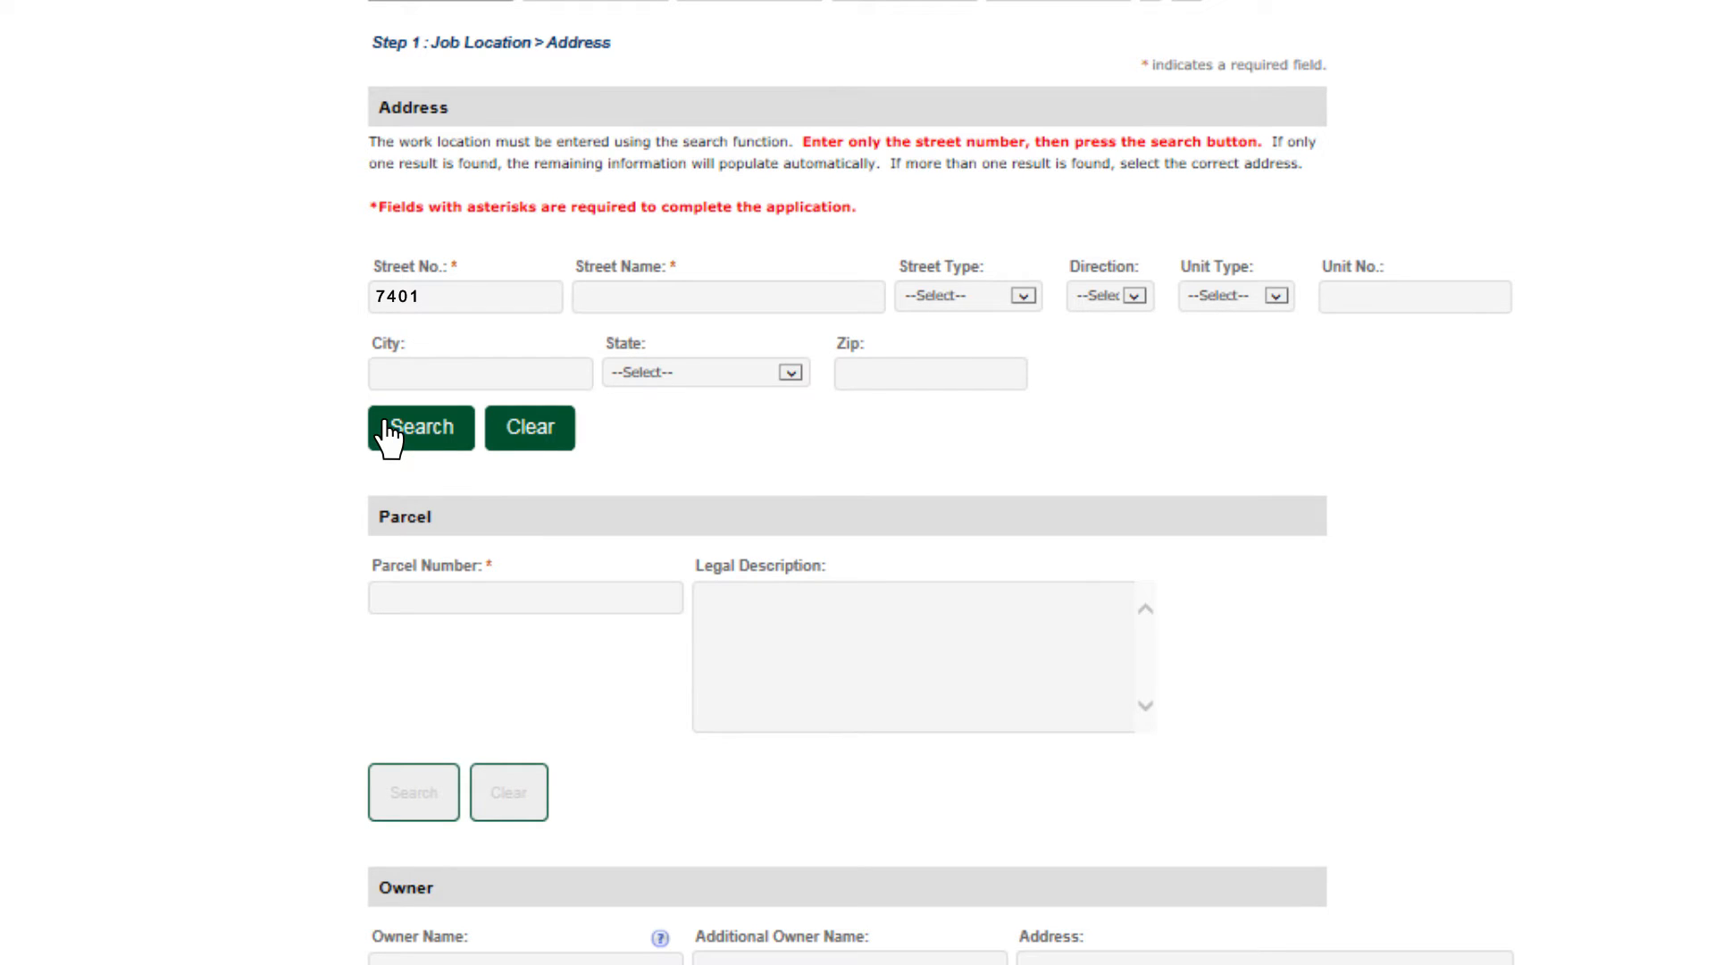
{"action": "left_click", "coordinate": [420, 427]}
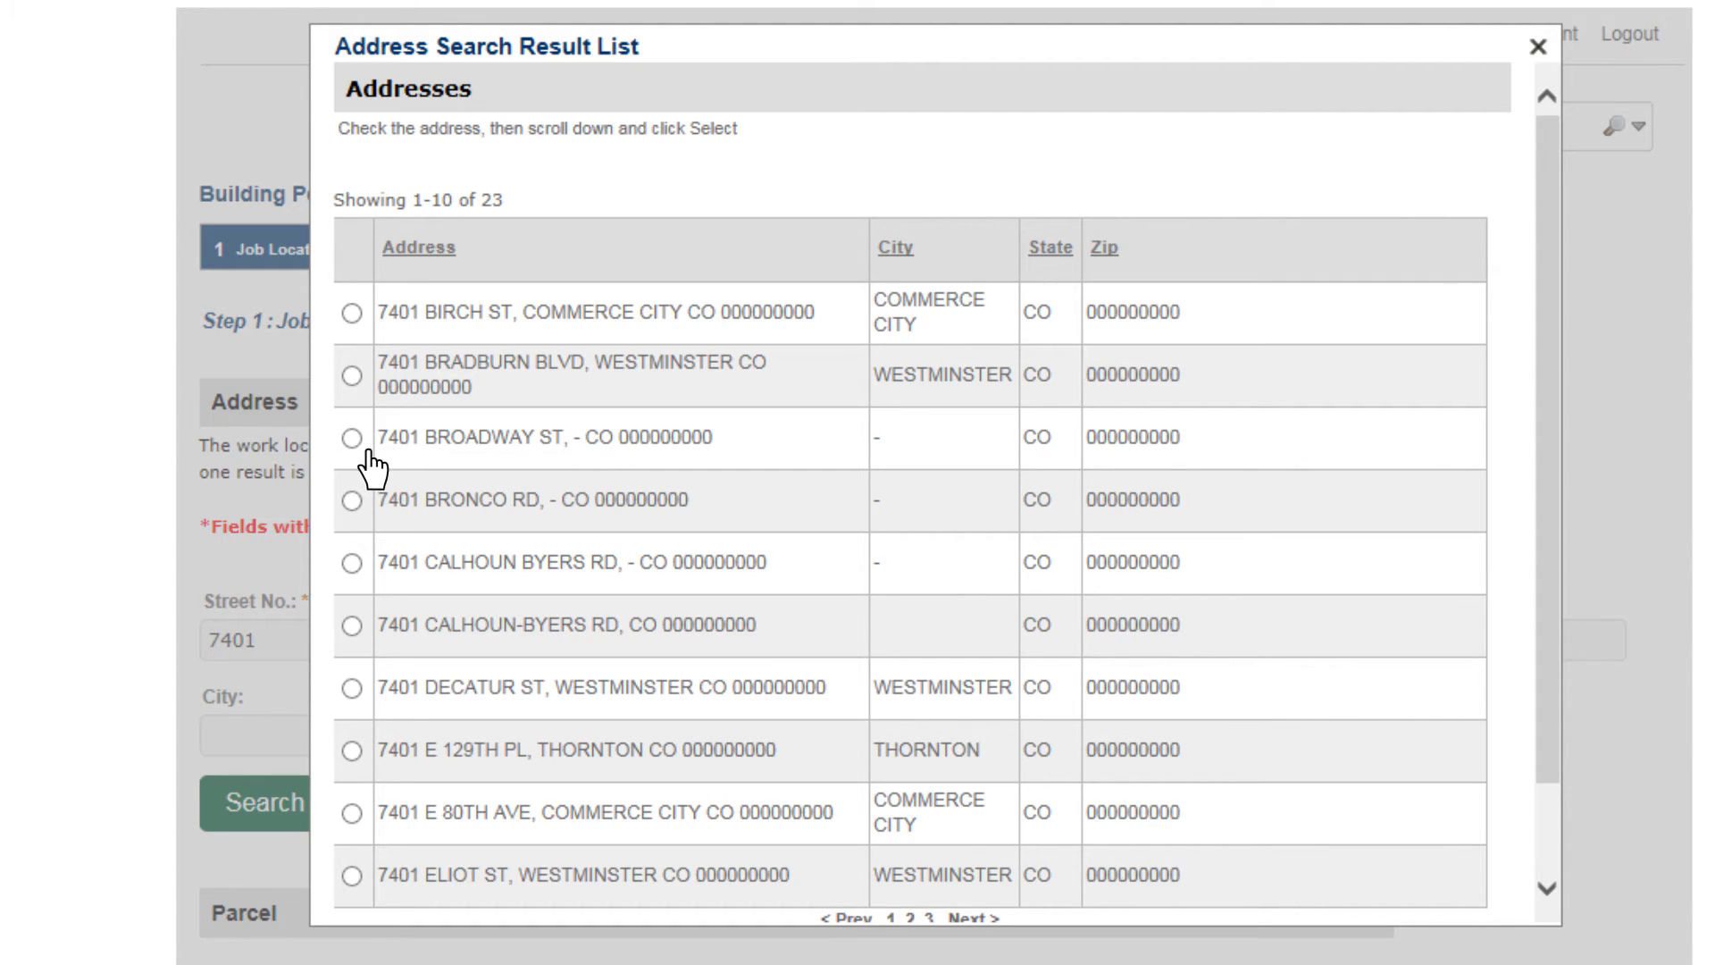
{"action": "mouse_move", "coordinate": [375, 459]}
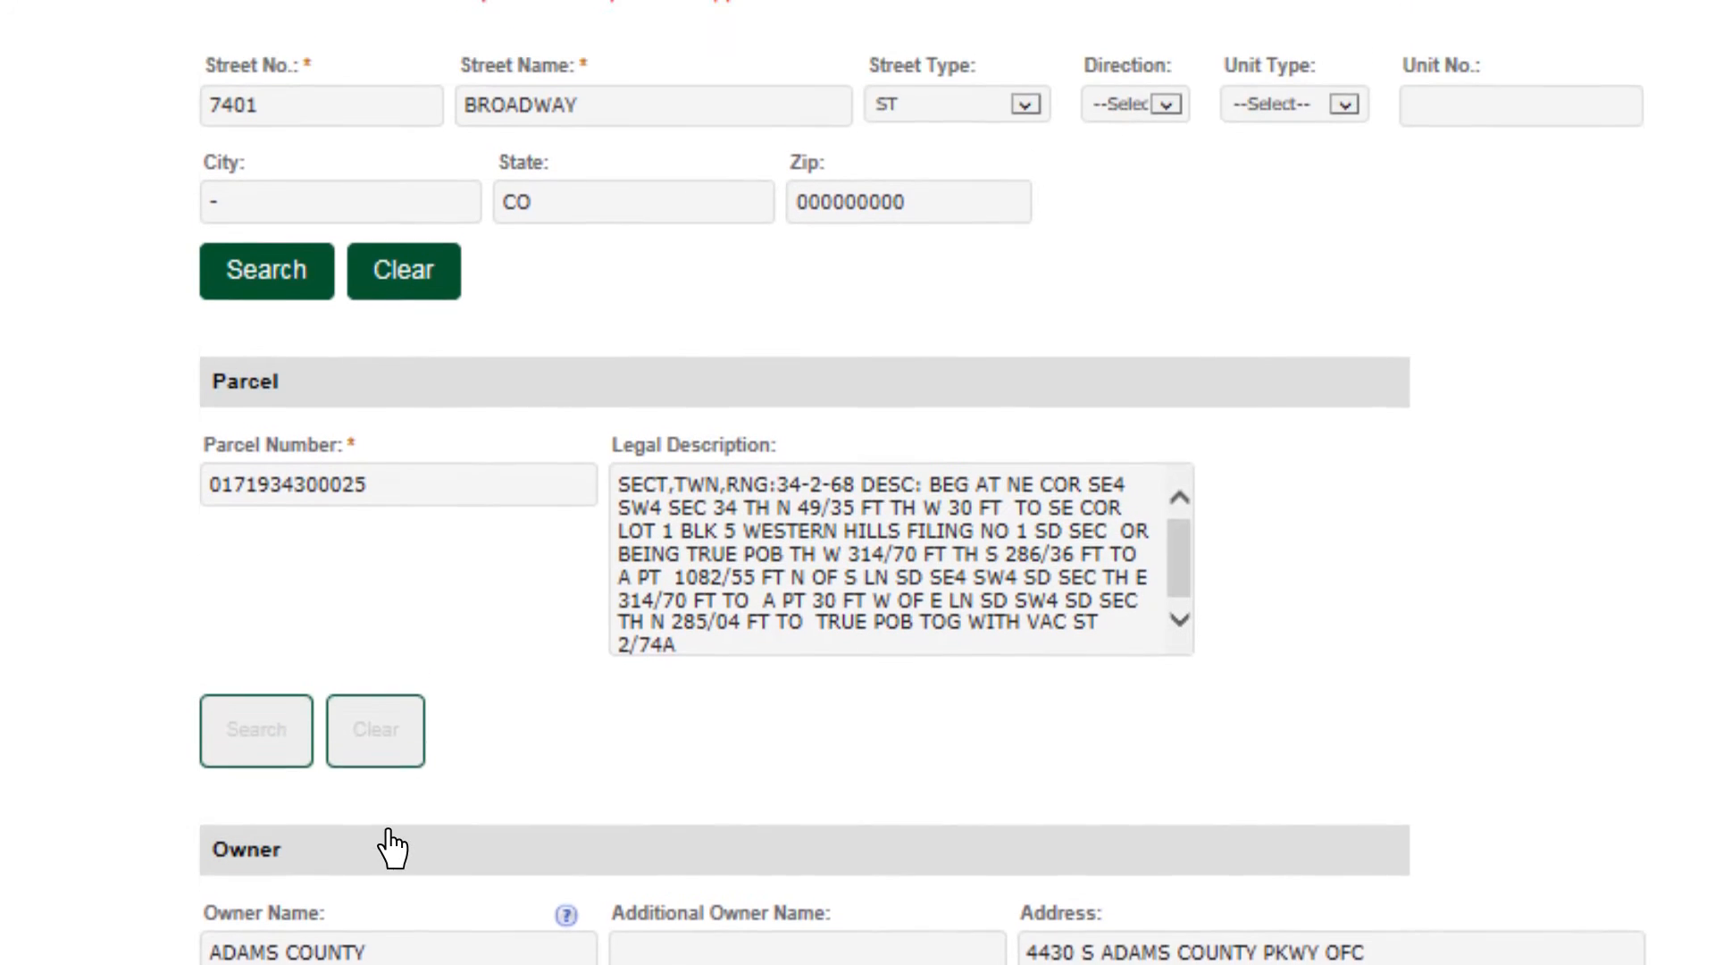
Step: Scroll down toward the Continue Application control
{"action": "scroll", "scroll_direction": "down", "scroll_amount": 3}
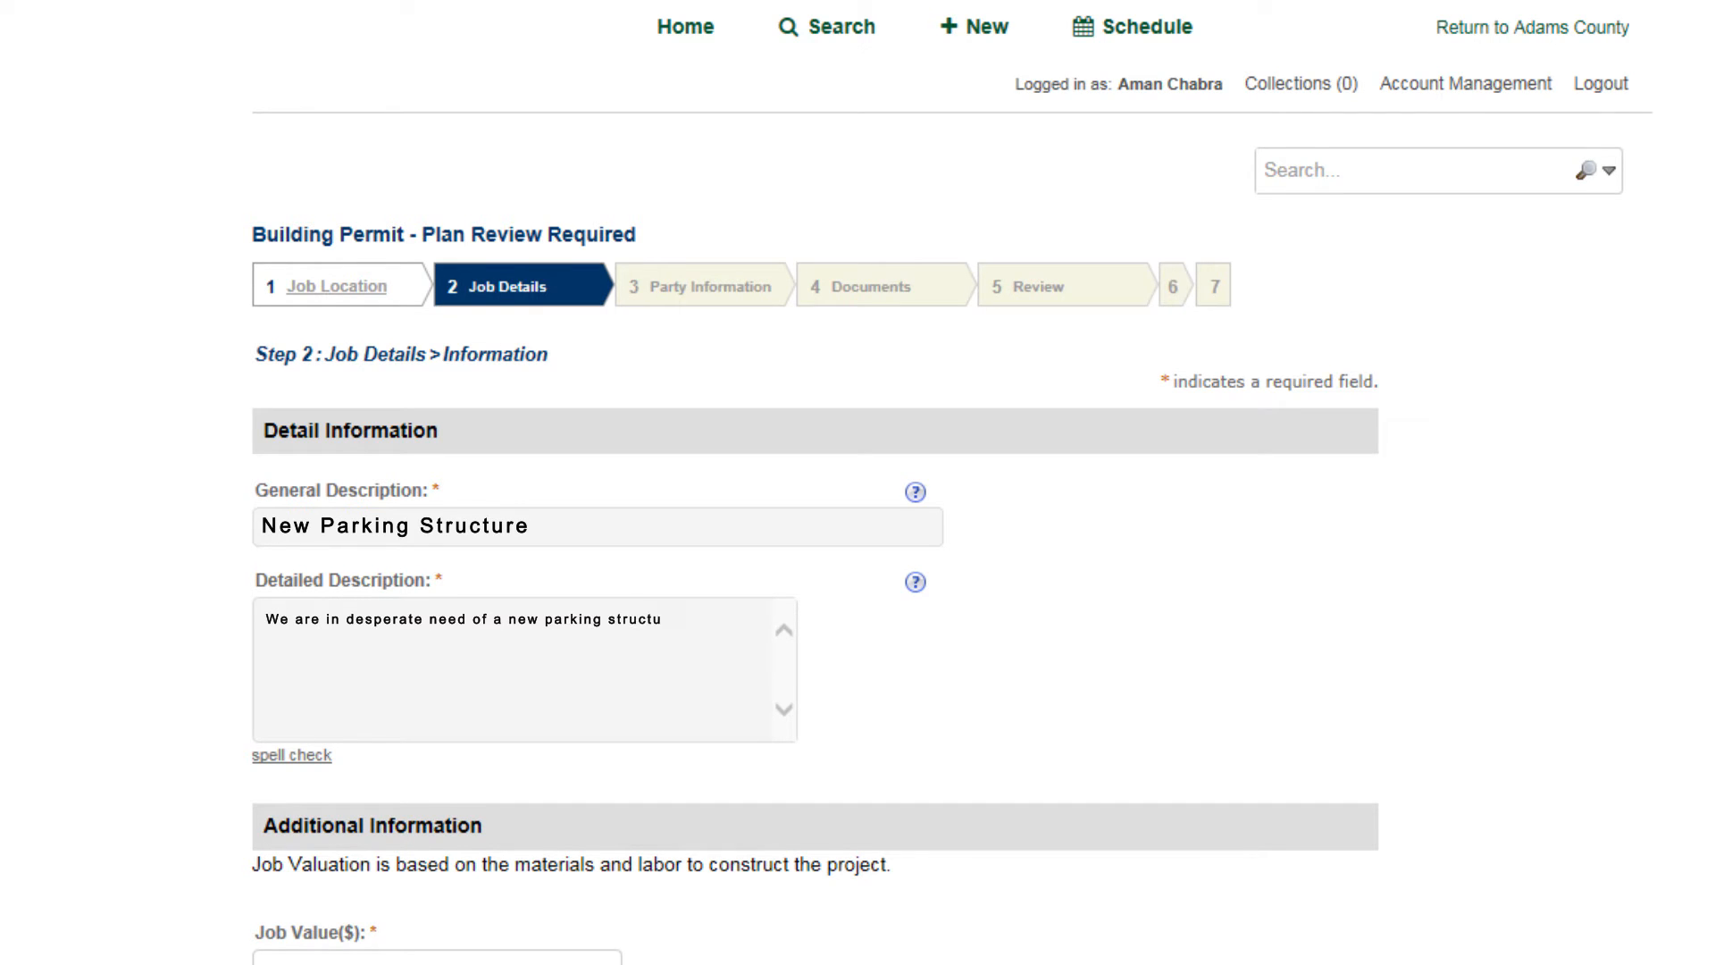
Step: Mark Building work with Garage type of work and Public water source
{"action": "left_click", "coordinate": [391, 831]}
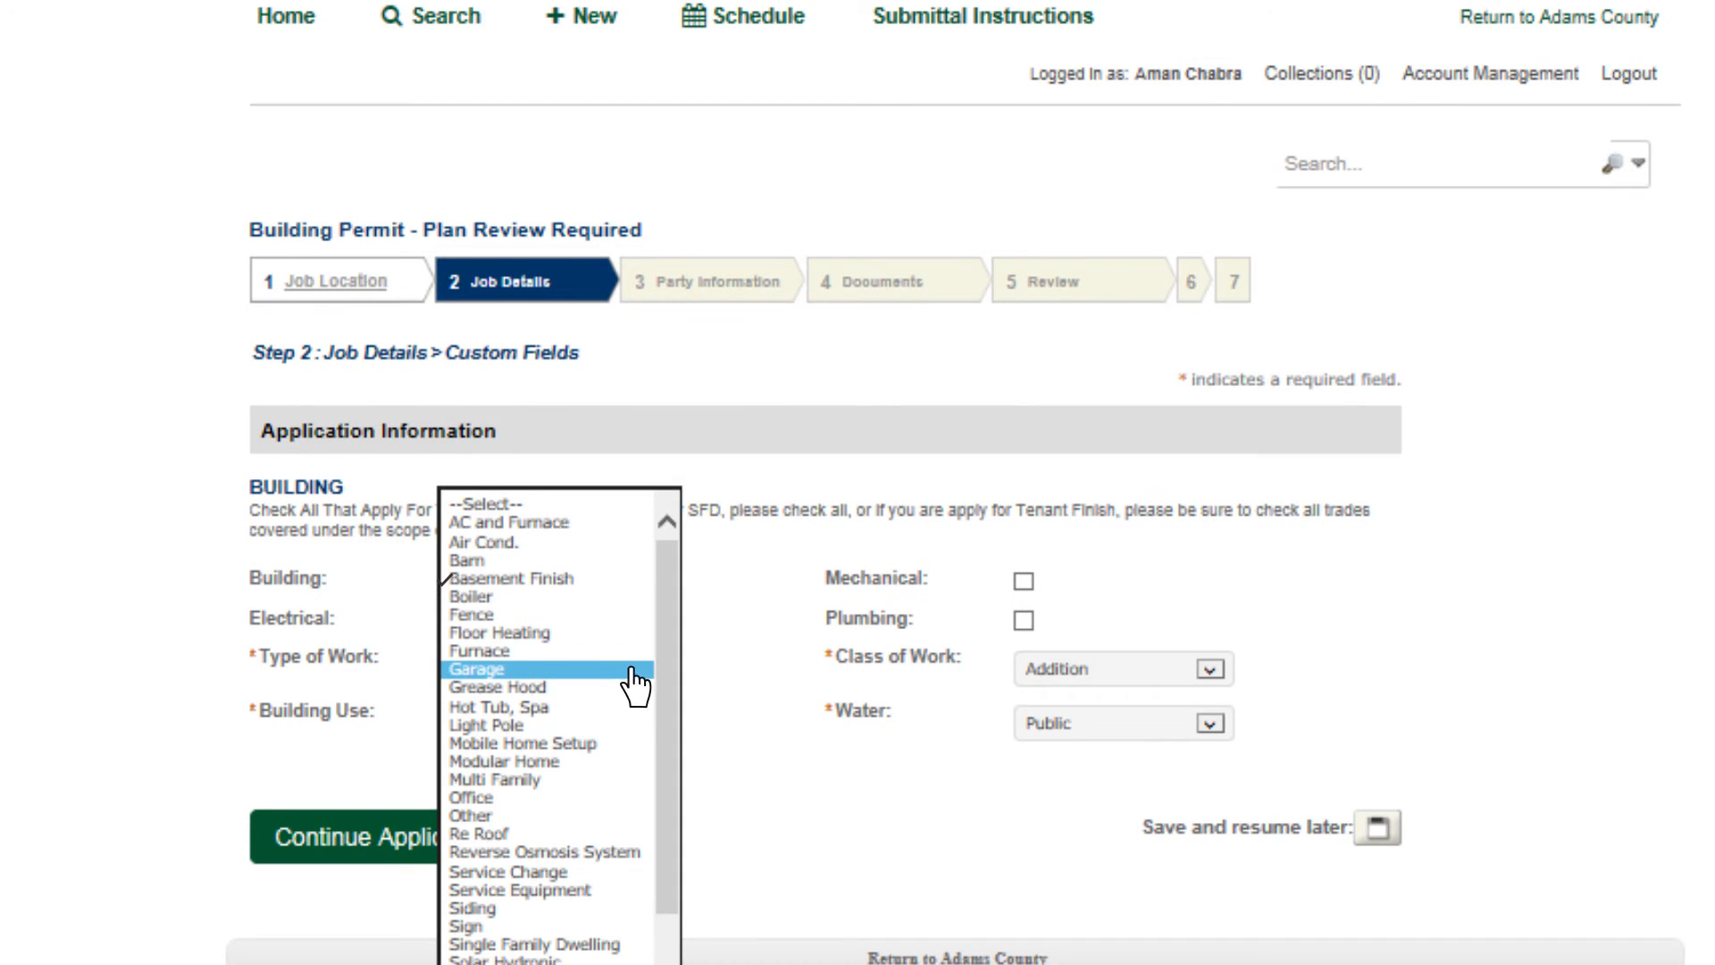
{"action": "left_click", "coordinate": [479, 668]}
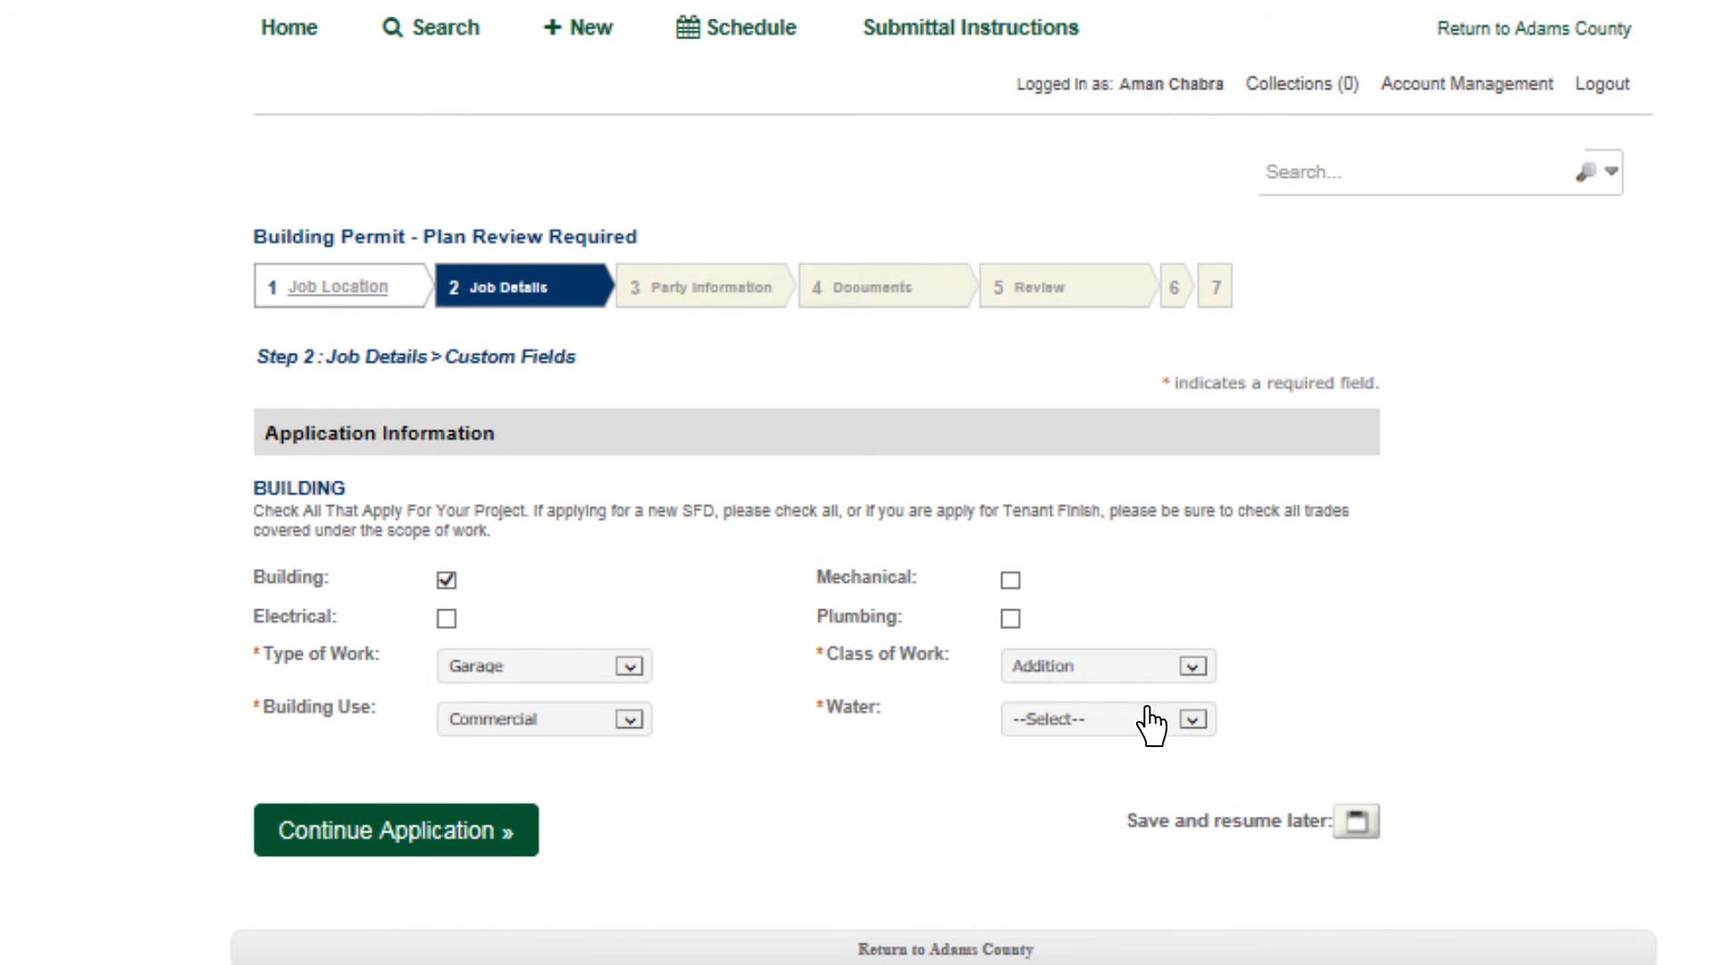
{"action": "left_click", "coordinate": [1106, 720]}
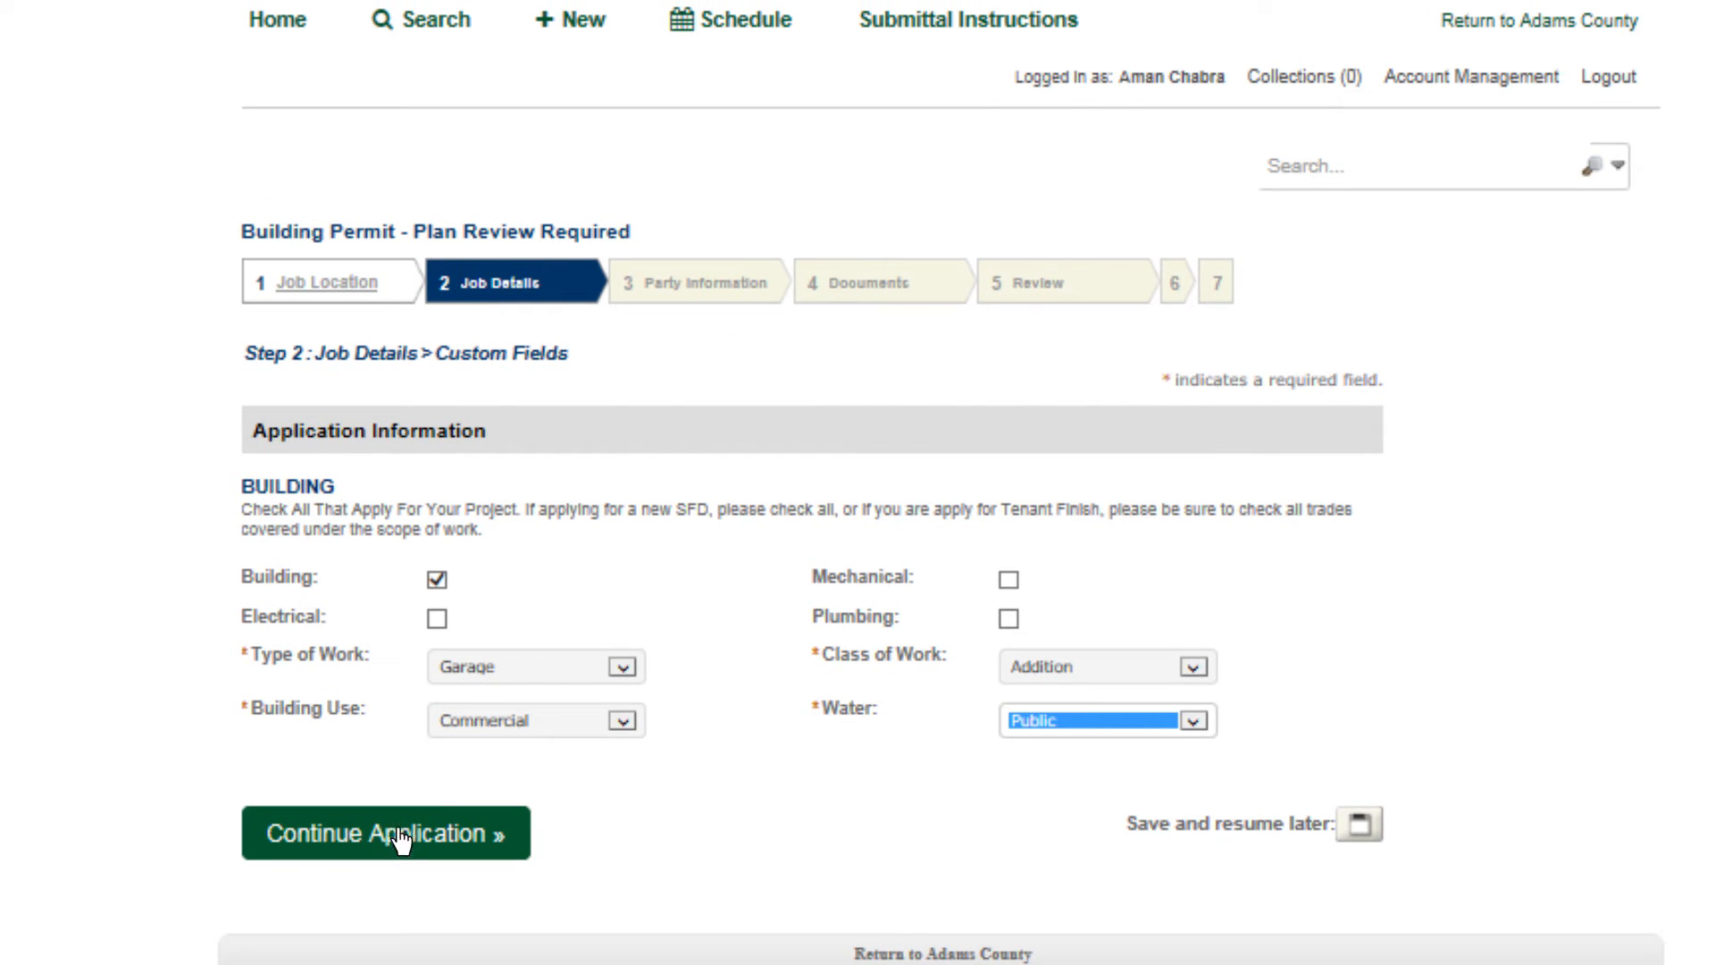